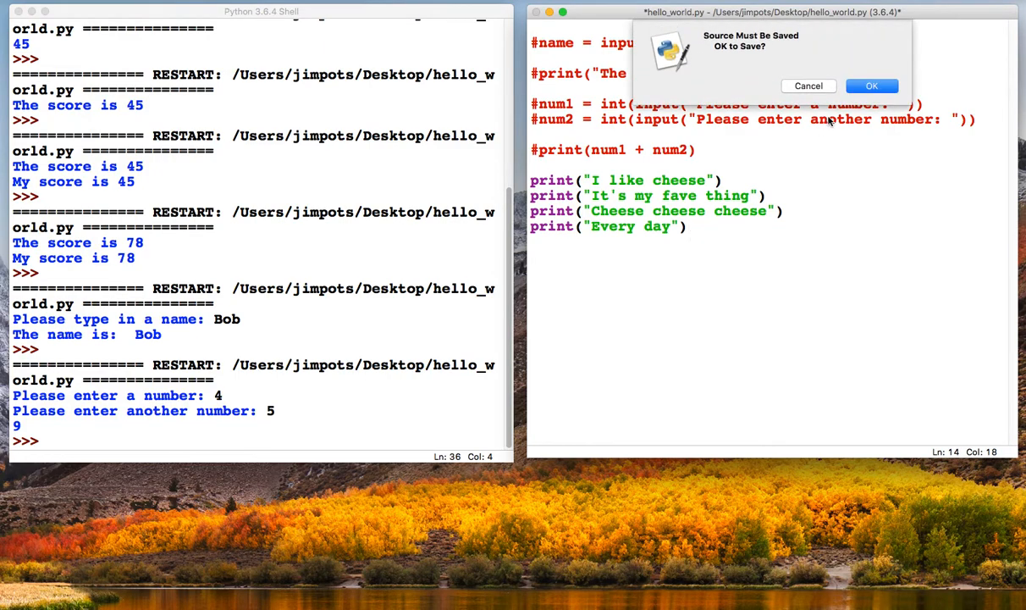
# Confirm the save prompt so the script runs and the shell prints the cheese verse.
pyautogui.click(870, 85)
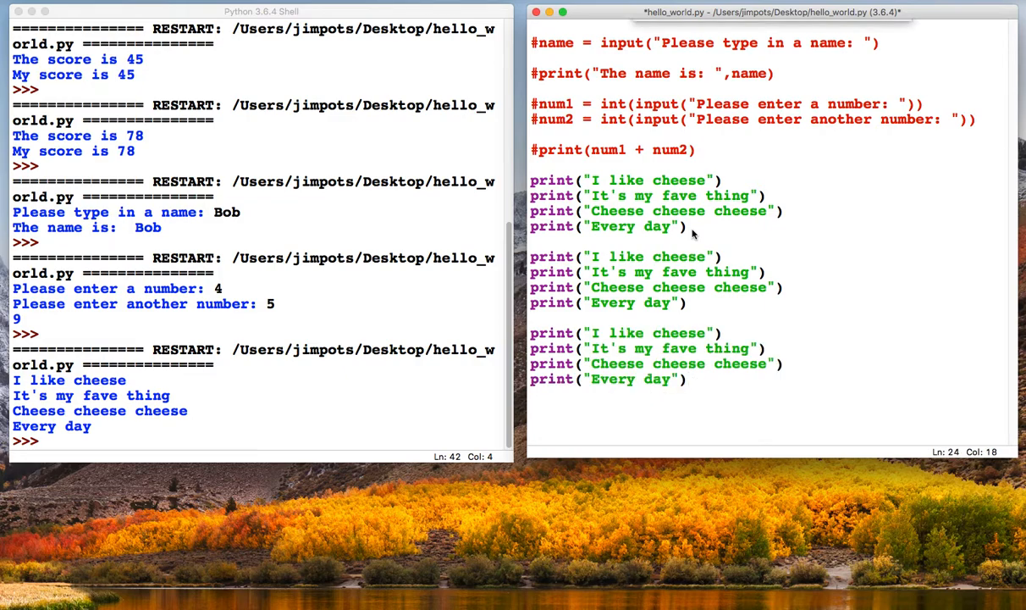
pyautogui.moveTo(755, 213)
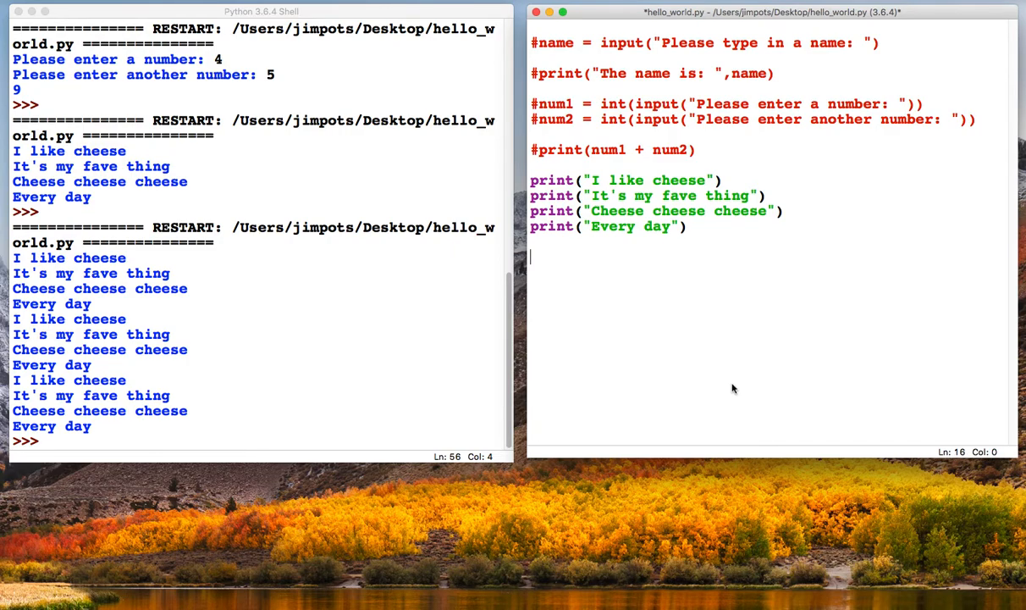
pyautogui.moveTo(697, 329)
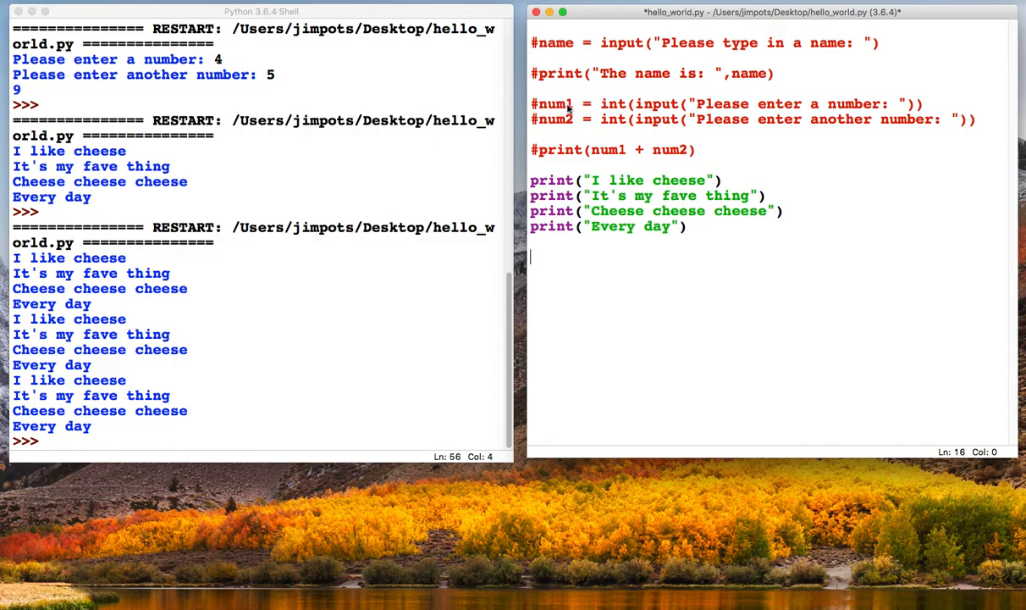
# Delete the four cheese print lines, leaving only the commented lines.
pyautogui.moveTo(532, 179); pyautogui.dragTo(688, 227)
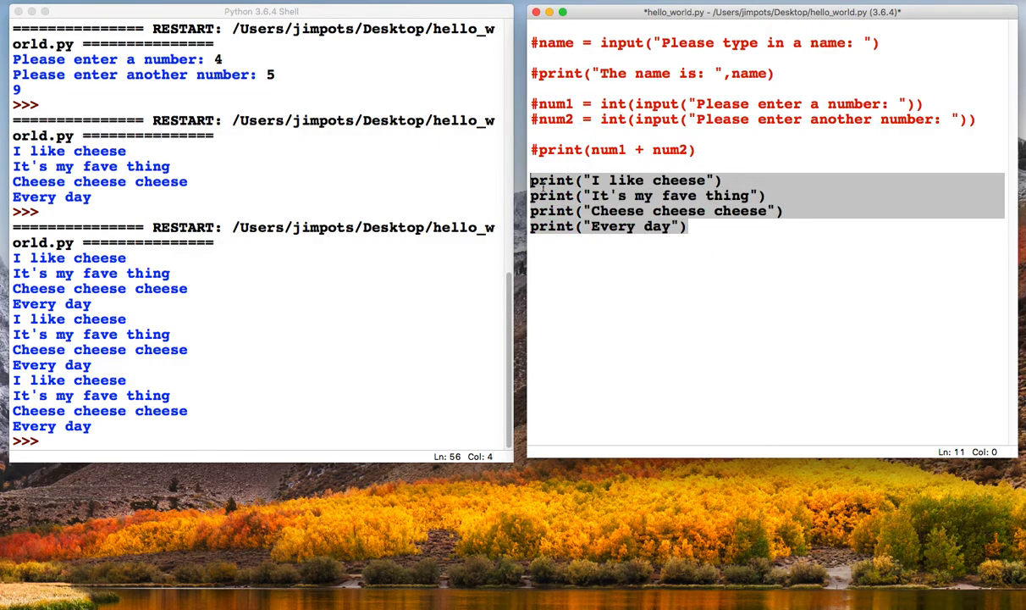
pyautogui.press('Delete')
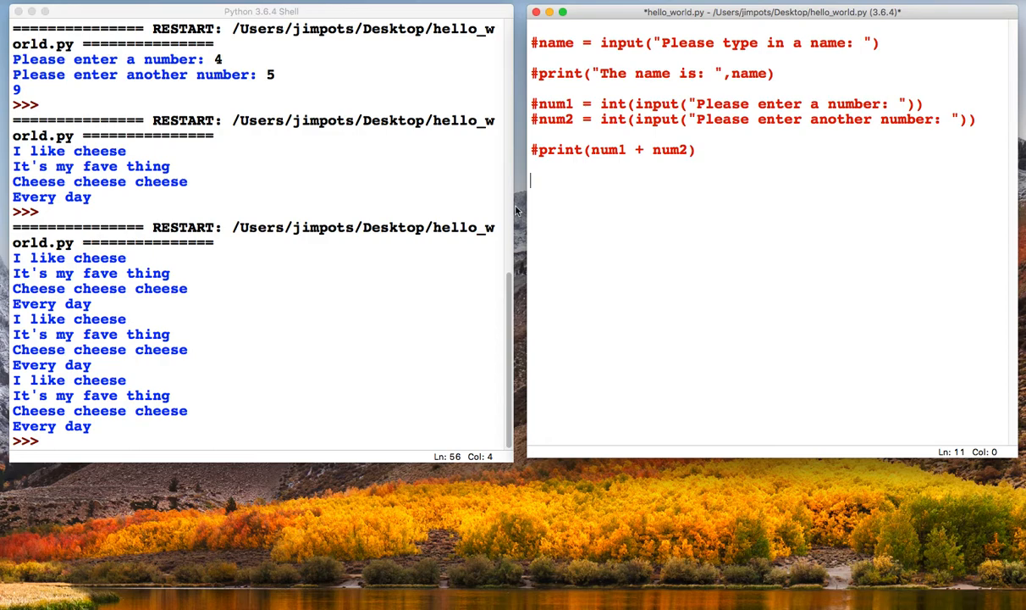
# Define poem() with the four indented print("I like cheese") lines as its body.
pyautogui.write('def')
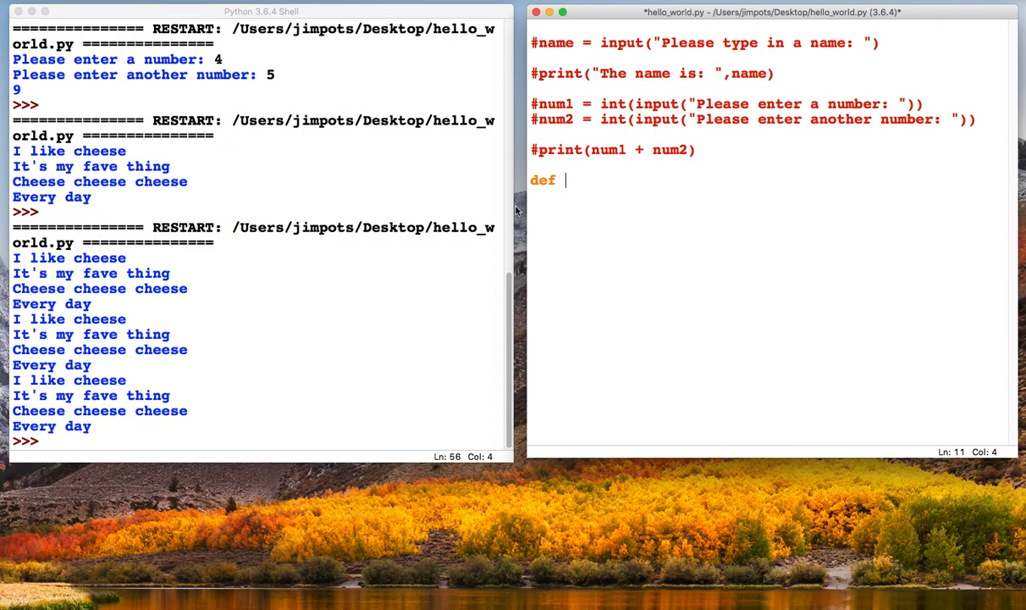
pyautogui.write('poem')
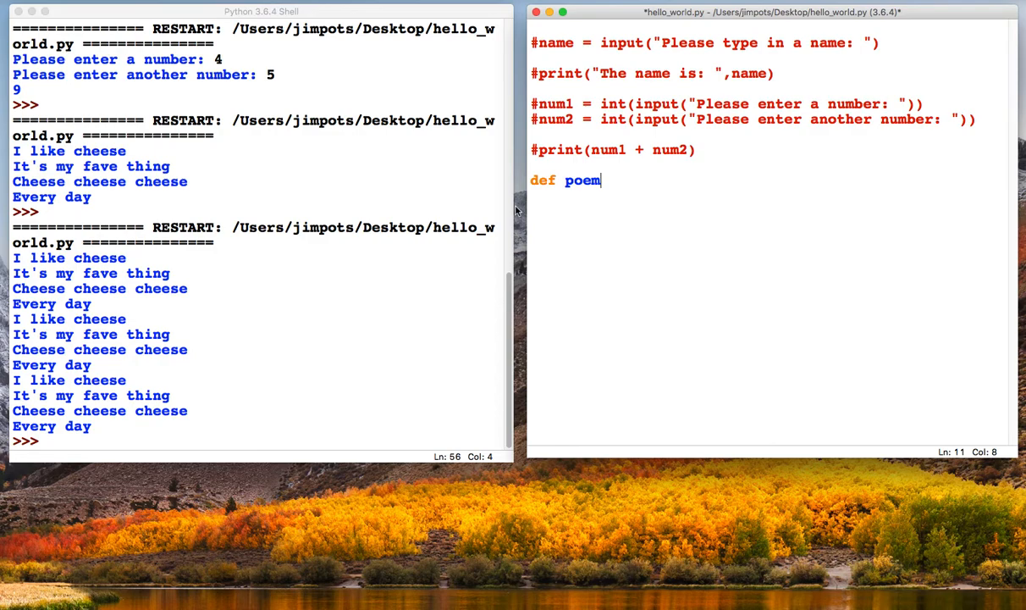
pyautogui.write('():')
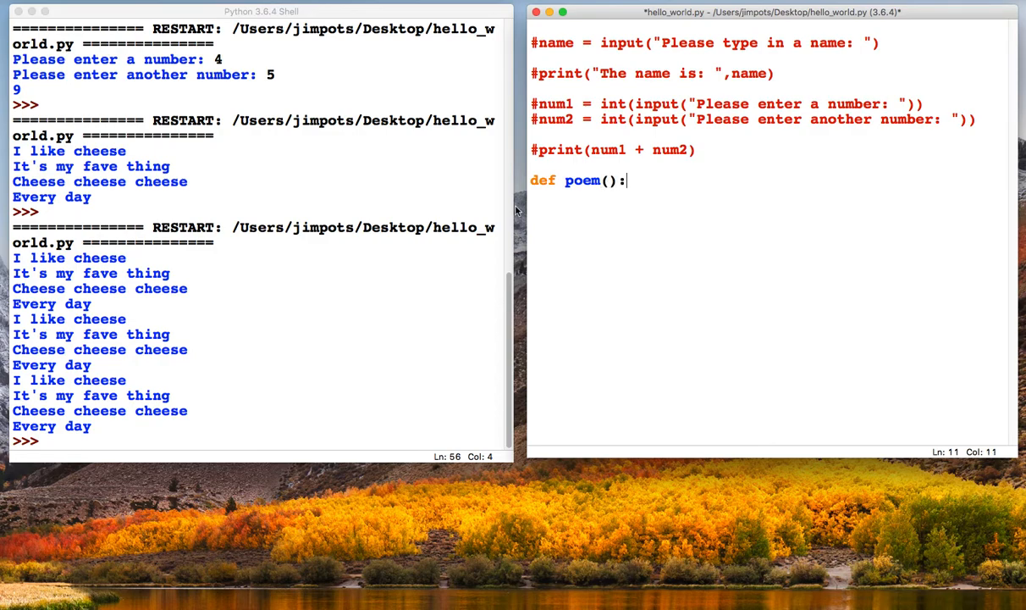
pyautogui.press('Return')
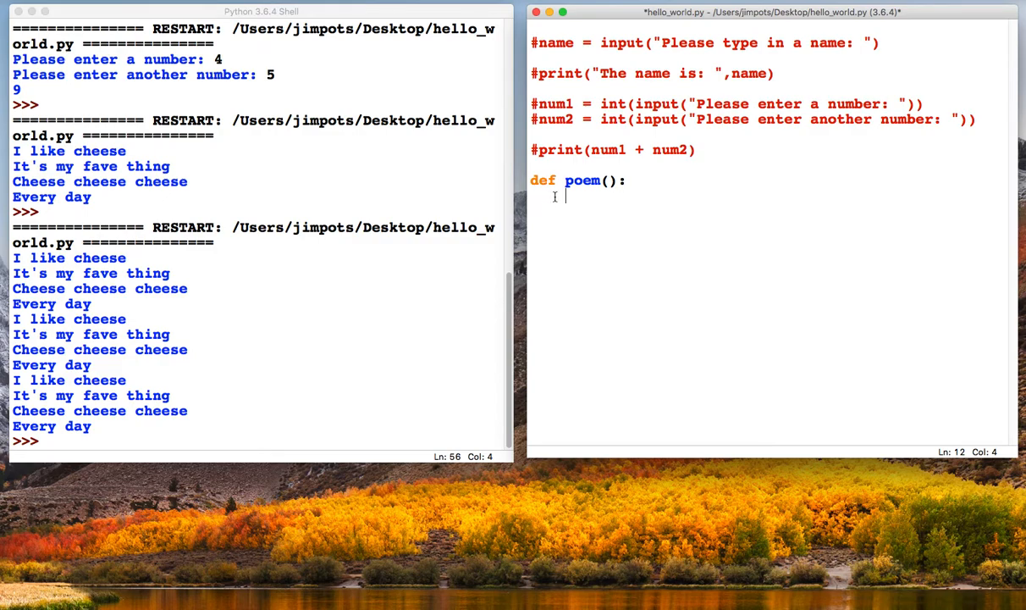
pyautogui.moveTo(566, 196)
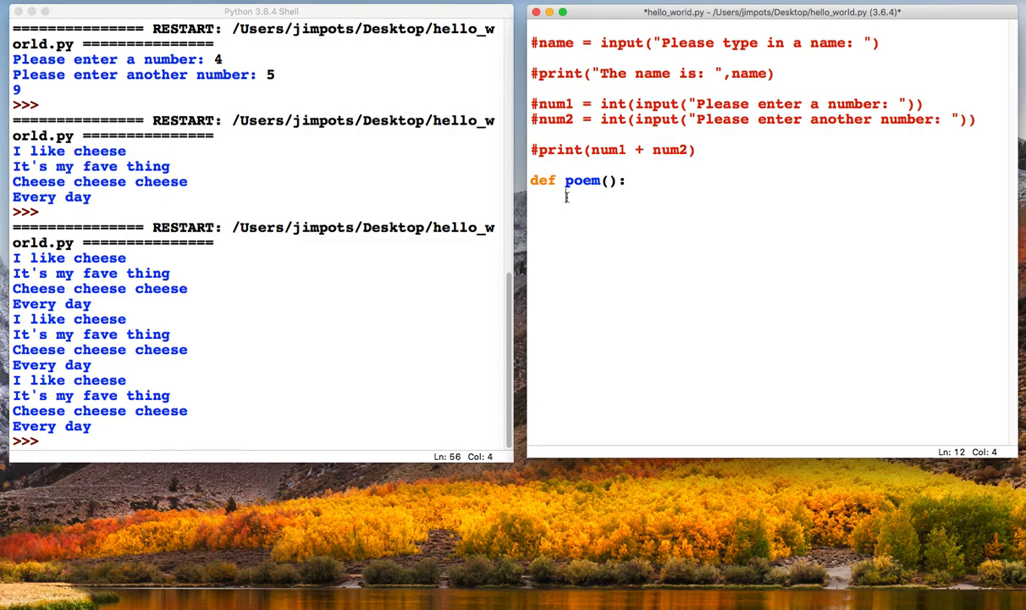
pyautogui.write('print("I like cheese")')
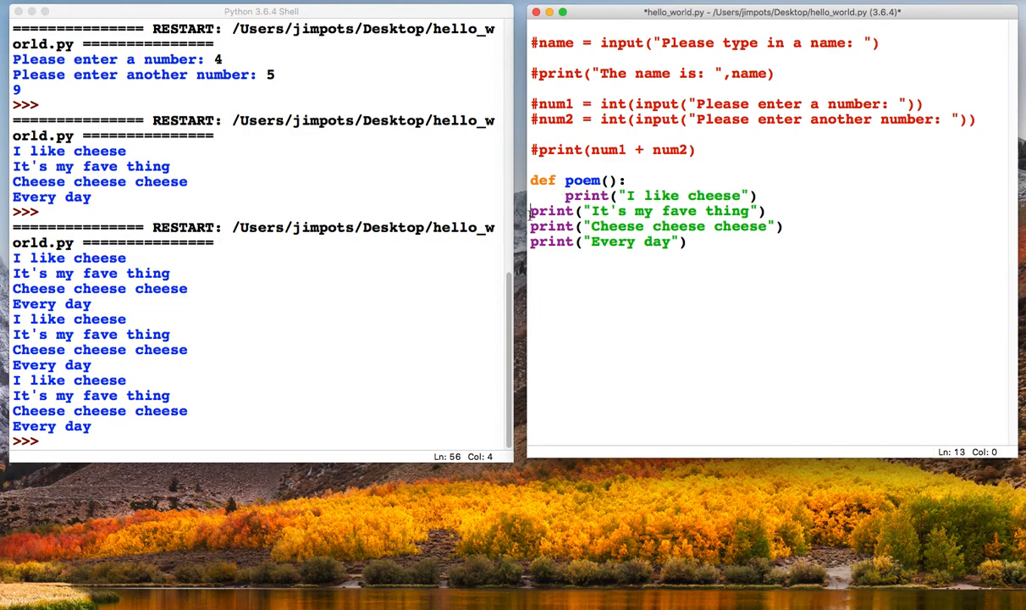
pyautogui.press('Tab')
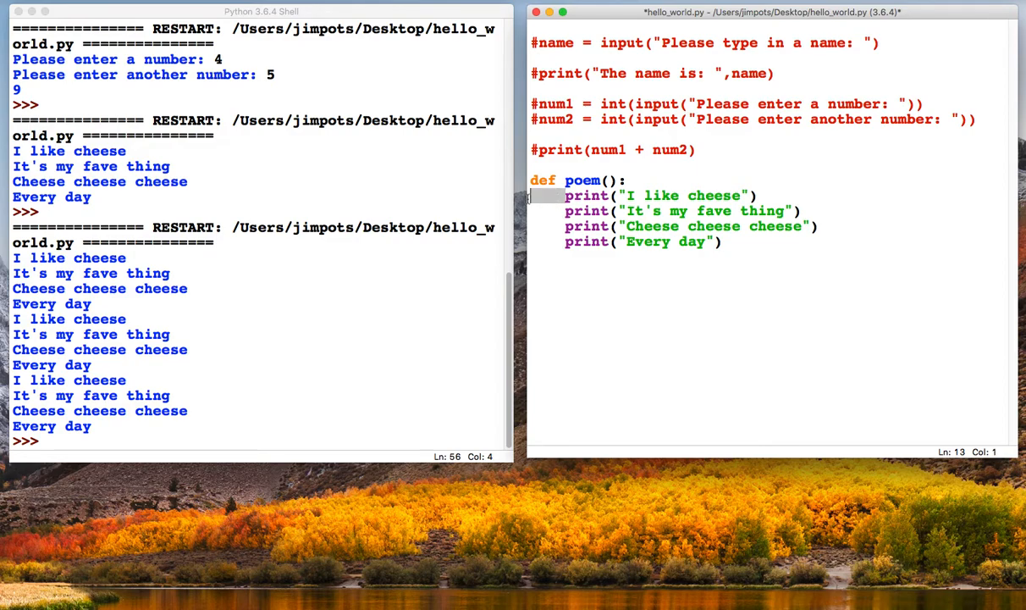
# Add a line after the function, then save and run; the shell restarts with no output.
pyautogui.click(566, 210)
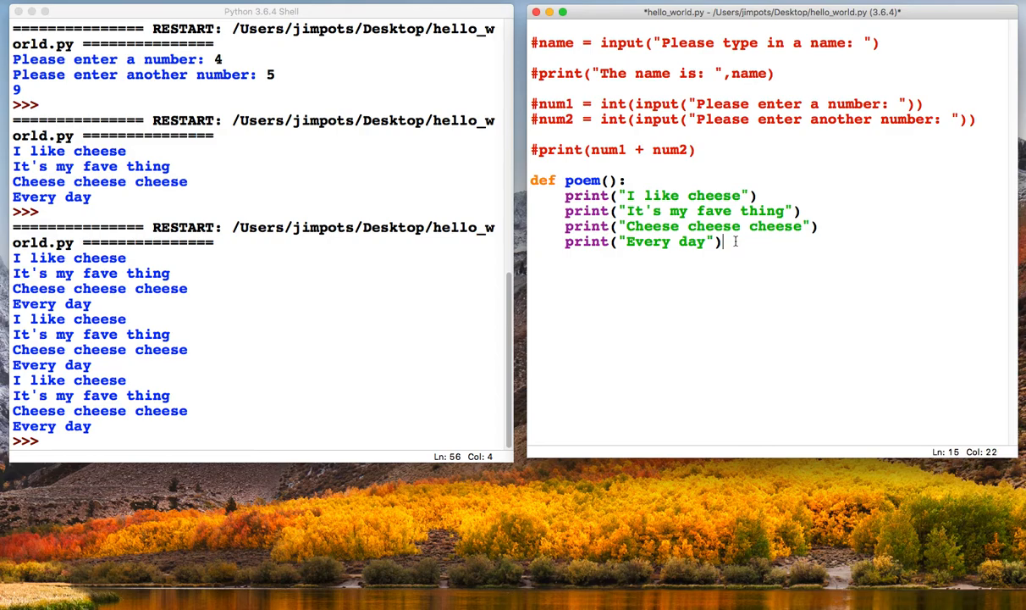
pyautogui.press('enter')
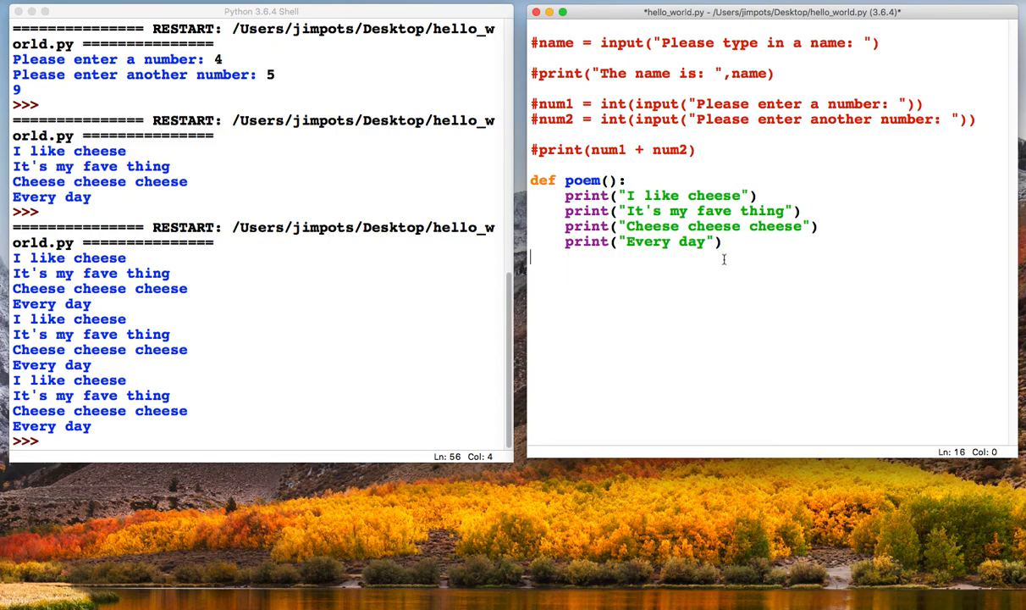
pyautogui.press('F5')
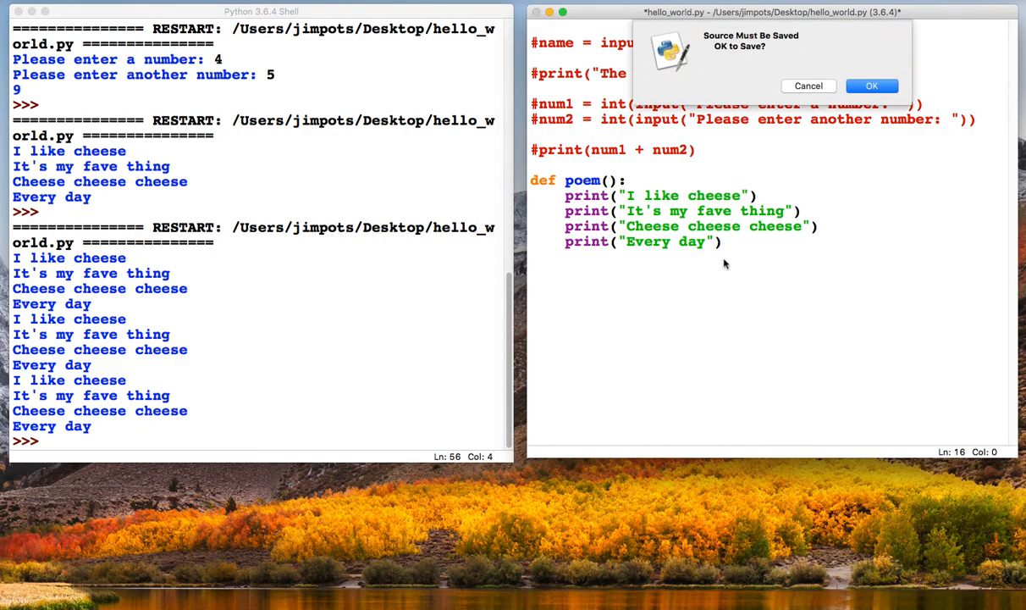
pyautogui.click(872, 84)
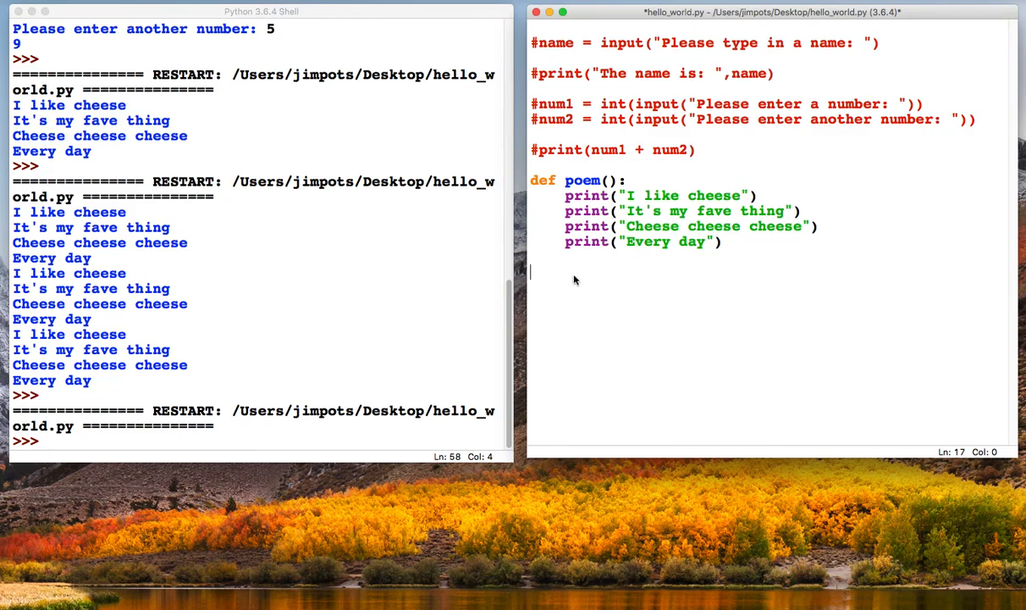
pyautogui.moveTo(532, 277)
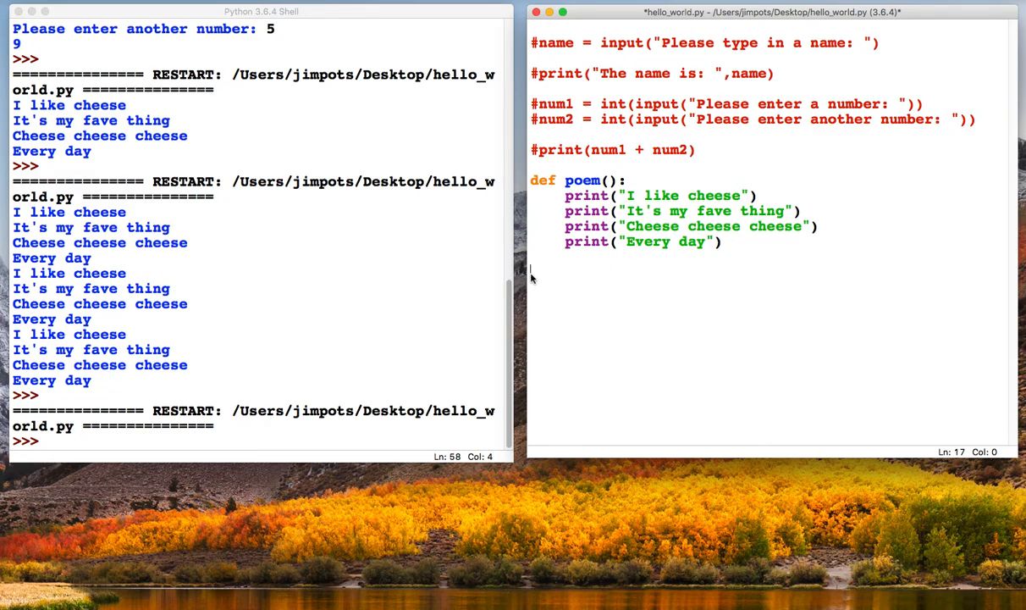
# Add a poem() call below the function and run it so the verse prints once.
pyautogui.write('poem()')
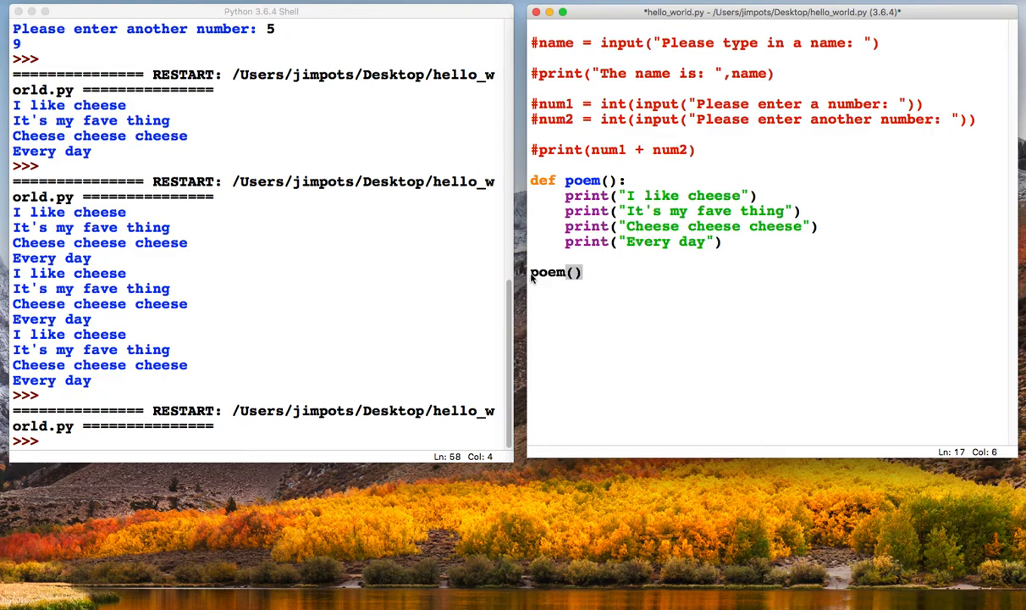
pyautogui.moveTo(600, 277)
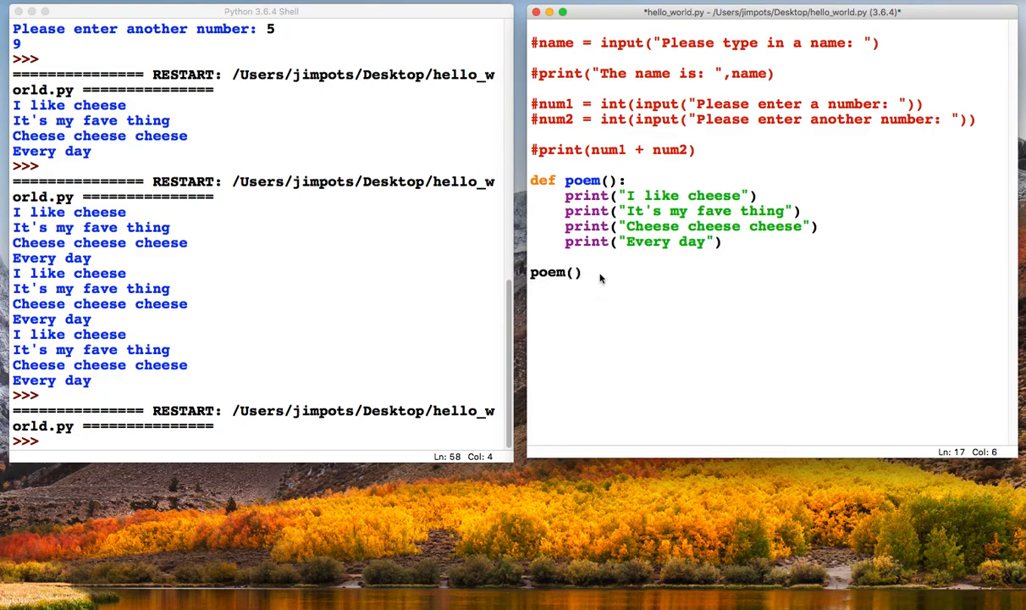
pyautogui.click(584, 270)
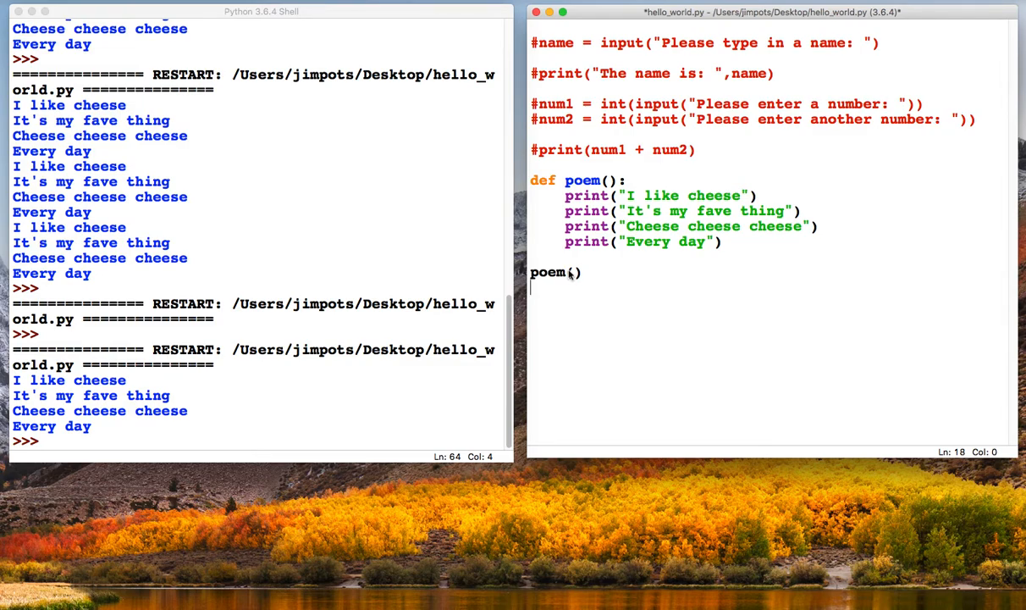
# Add print() and a second poem() call so the verse prints twice with a blank line between.
pyautogui.write('poem')
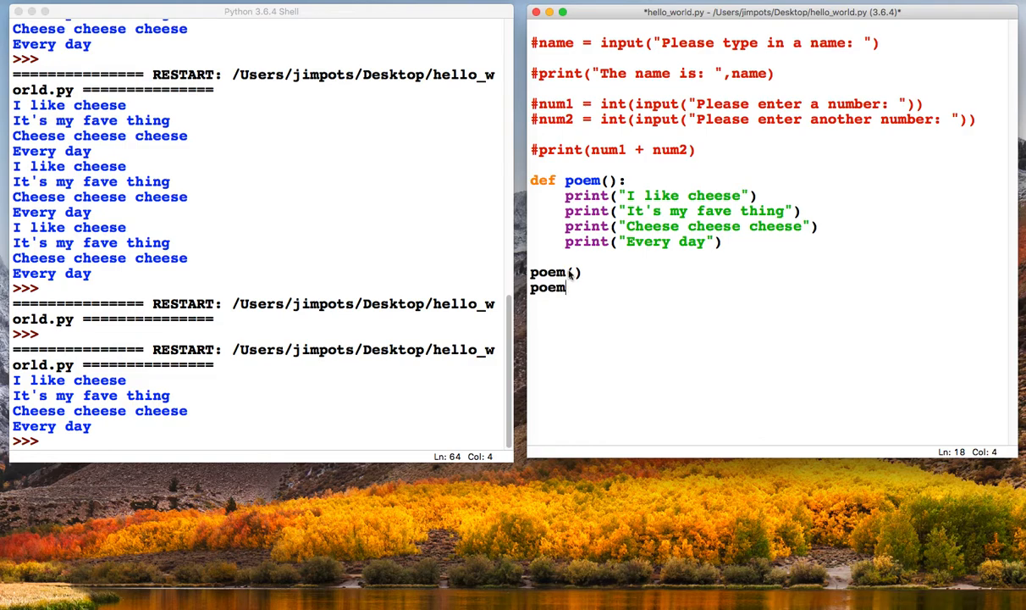
pyautogui.write('()')
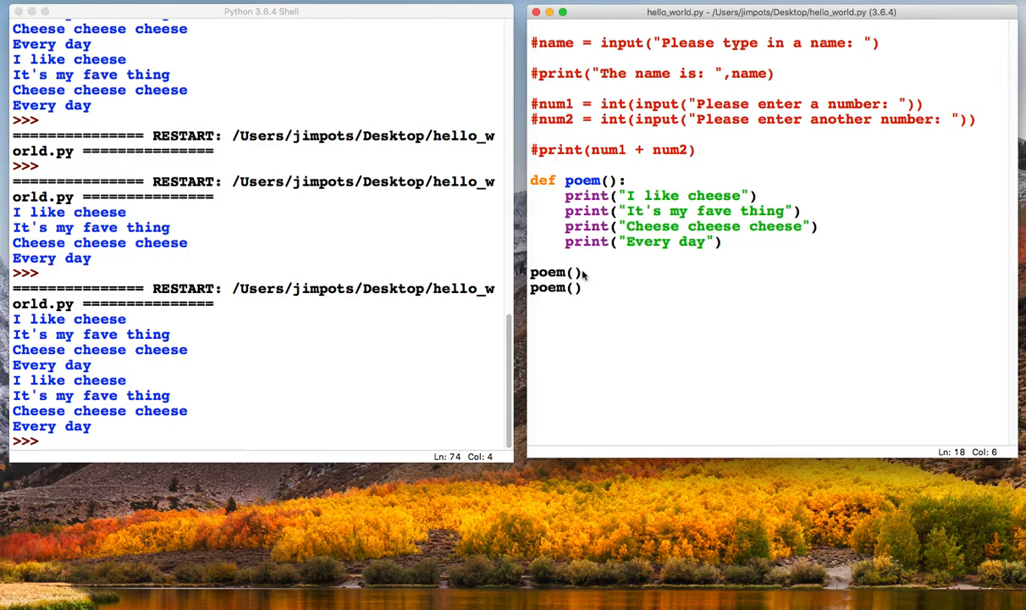
pyautogui.write('print')
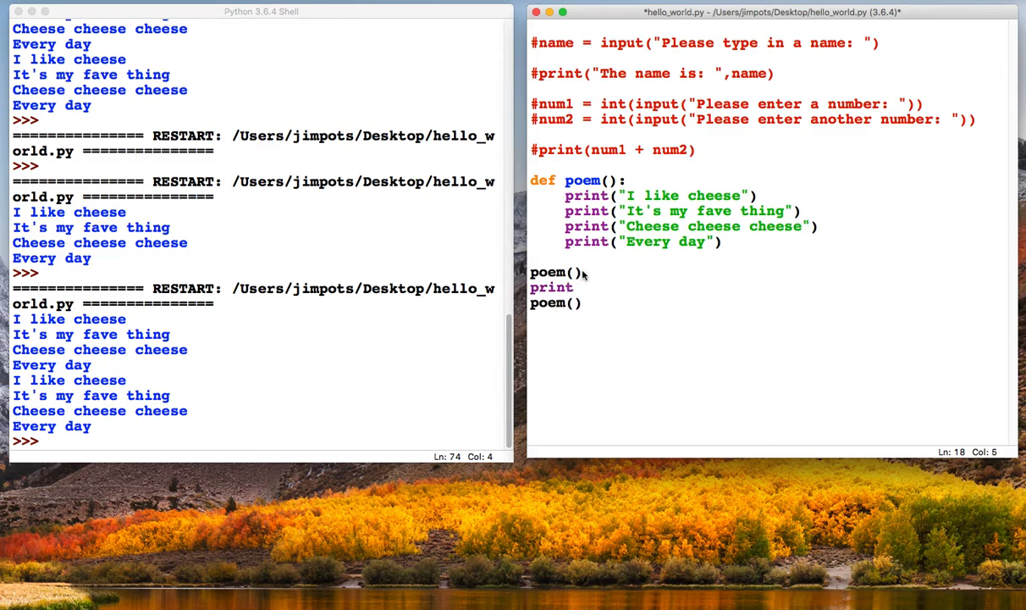
pyautogui.write('()')
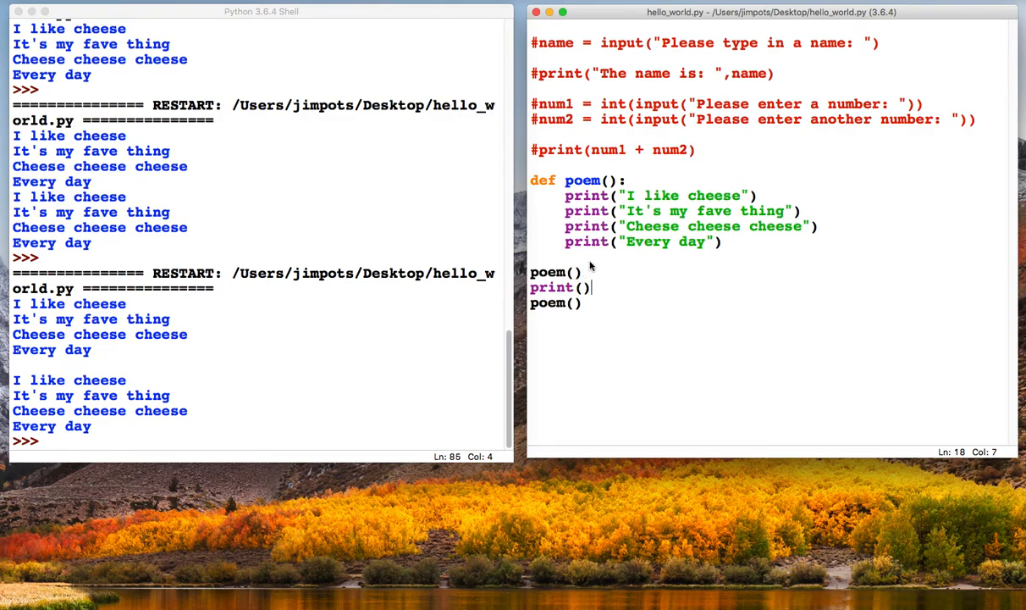
pyautogui.moveTo(720, 244)
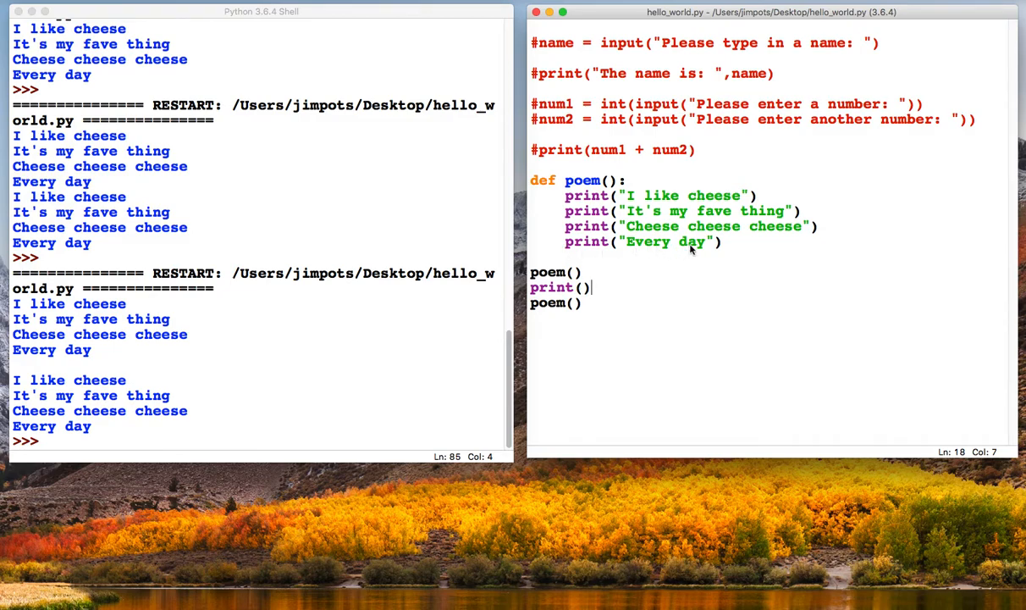
pyautogui.moveTo(678, 169)
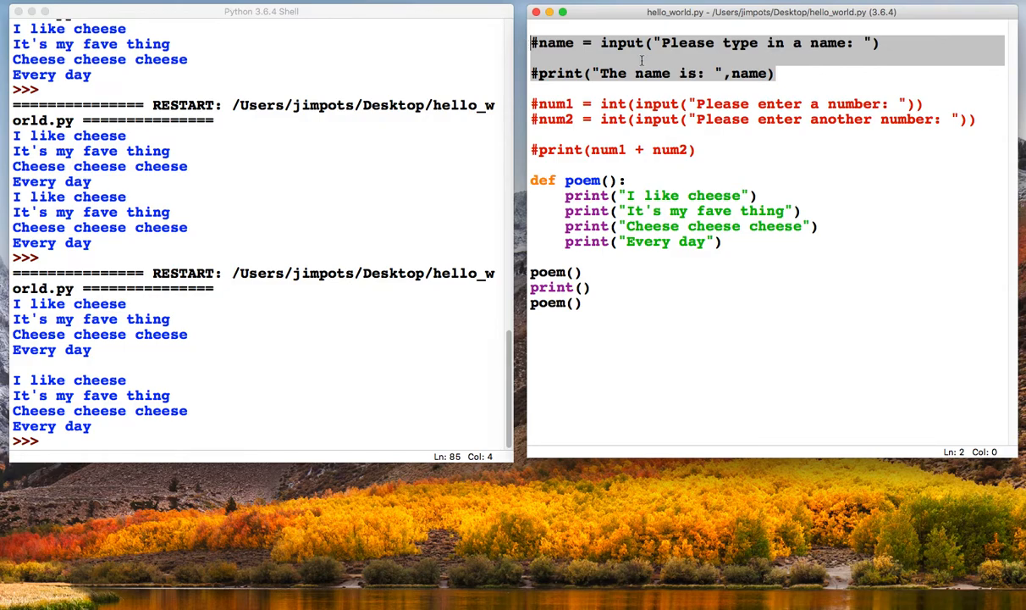
pyautogui.moveTo(678, 281)
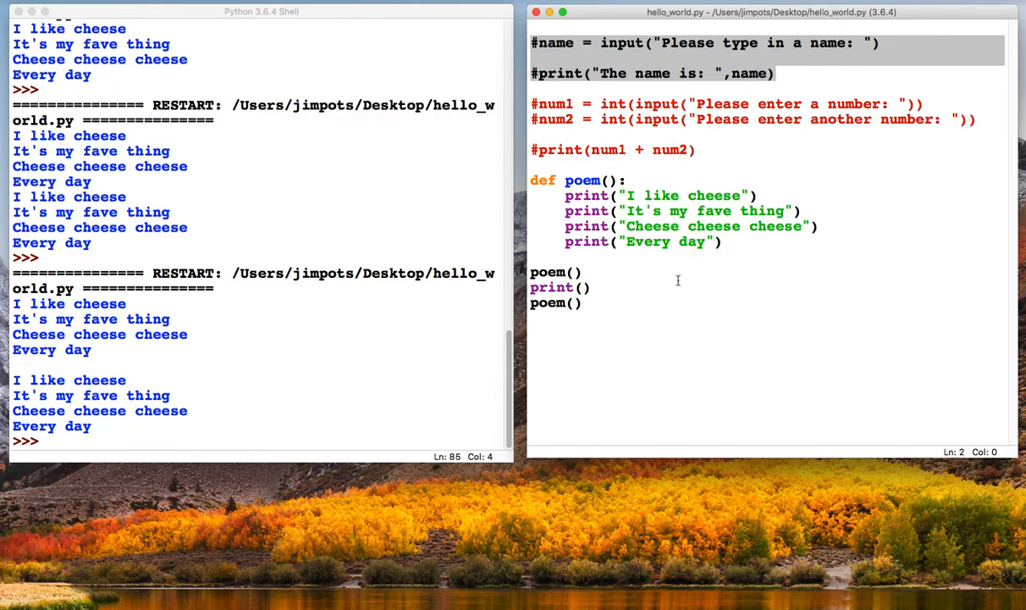